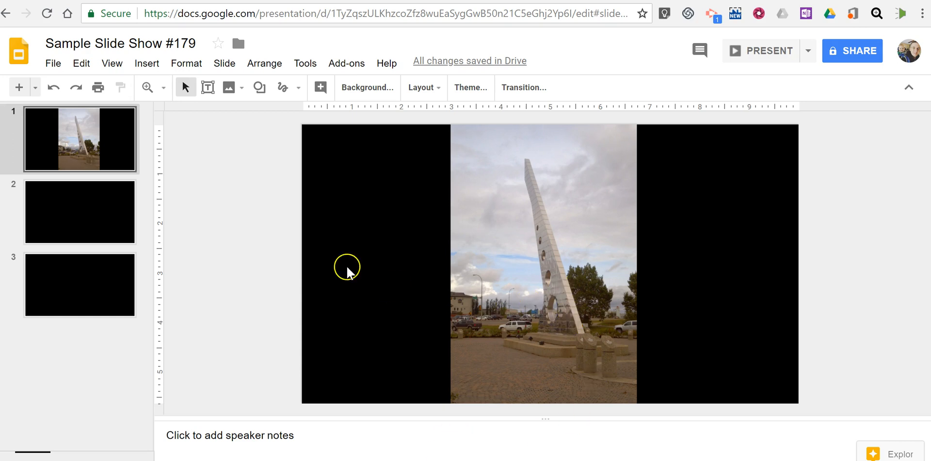
# - Draw a freehand scribbled loop around the pillars at the base of the tower photo
pyautogui.click(299, 87)
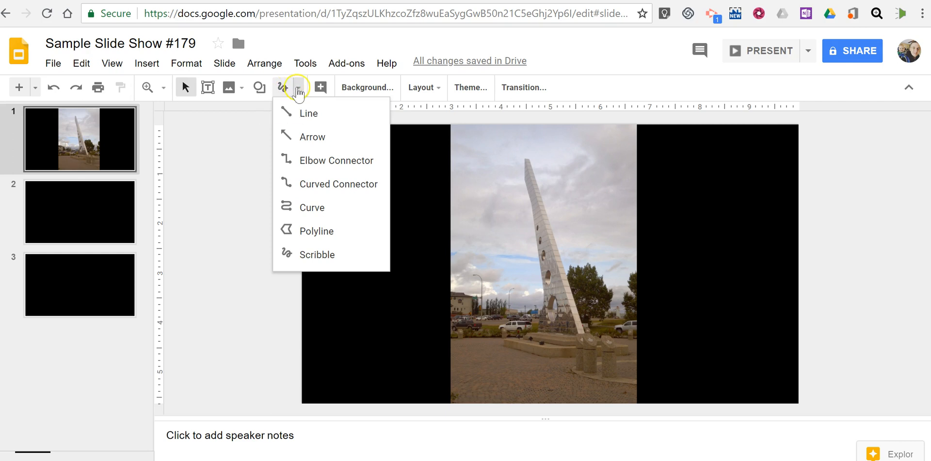
pyautogui.moveTo(292, 247)
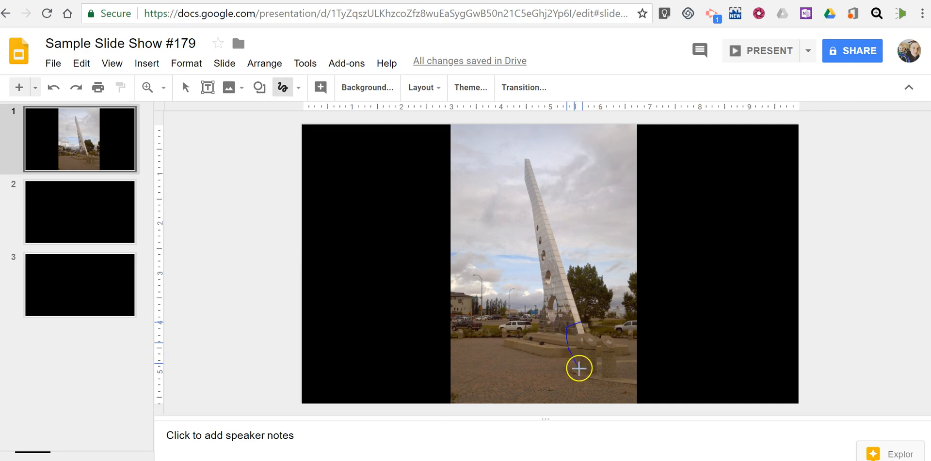
pyautogui.moveTo(577, 368); pyautogui.dragTo(575, 323)
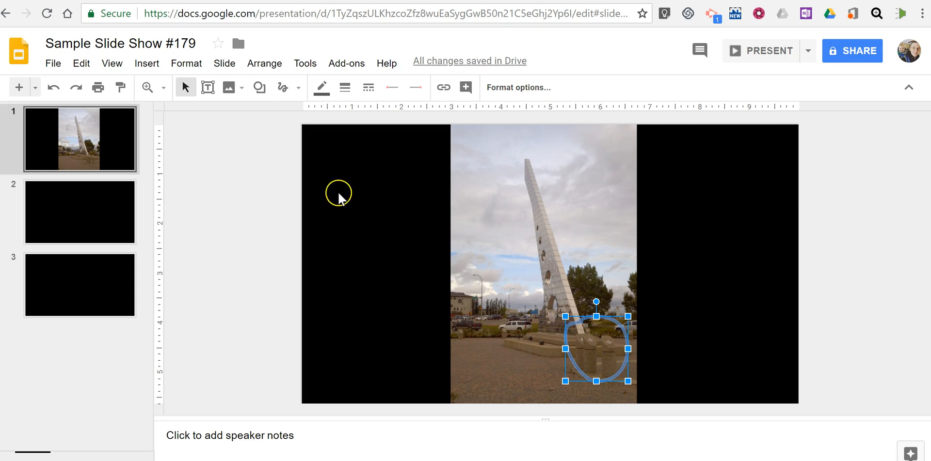
# - Give the scribbled circle a red, thicker outline
pyautogui.click(321, 87)
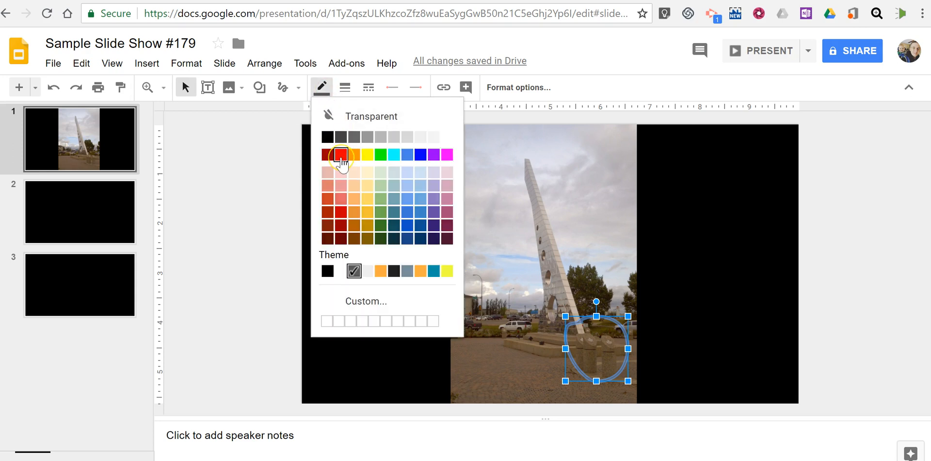
pyautogui.click(344, 87)
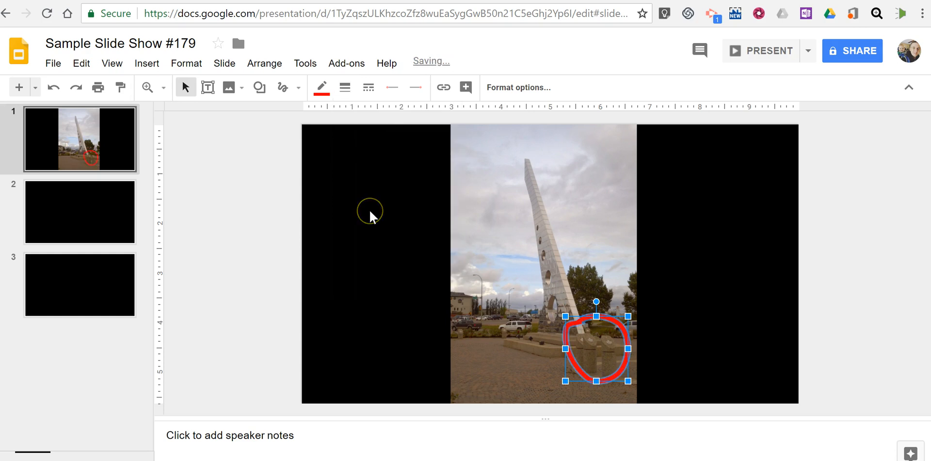
pyautogui.moveTo(386, 237)
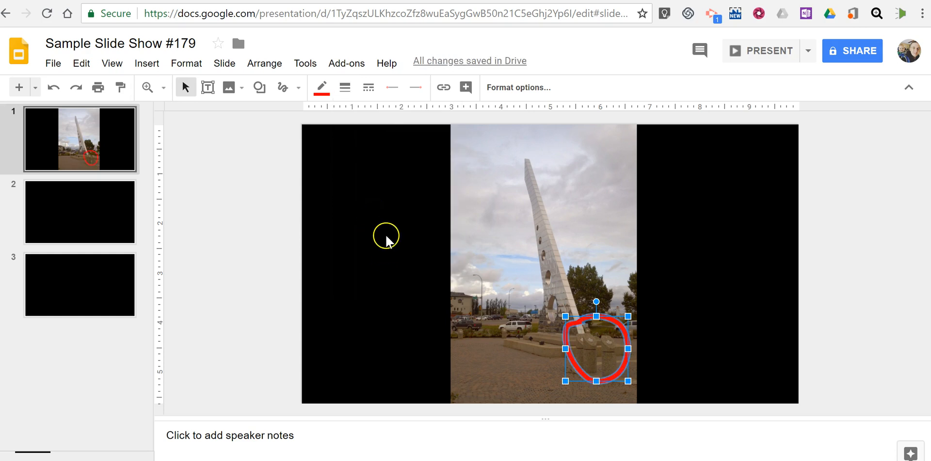
pyautogui.moveTo(465, 88)
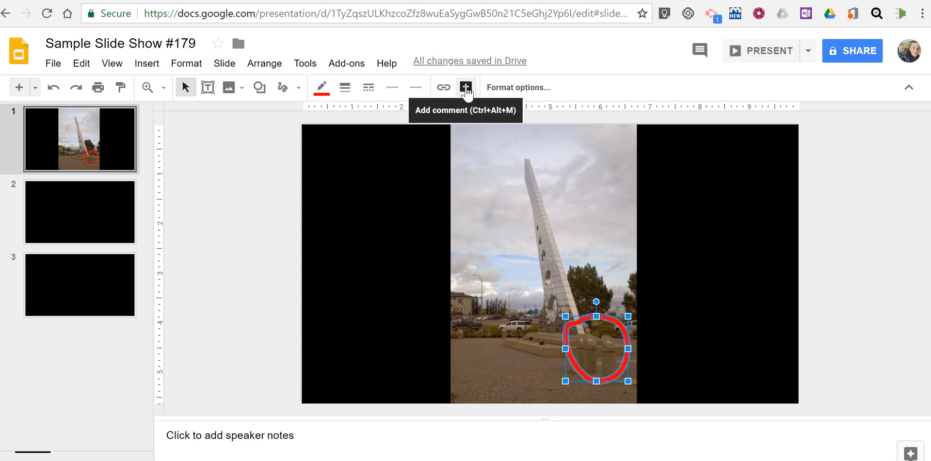
# - Post the comment "What do you notice about these pillars?" on the red circle
pyautogui.click(465, 87)
pyautogui.write('What do you notice about these pillars?')
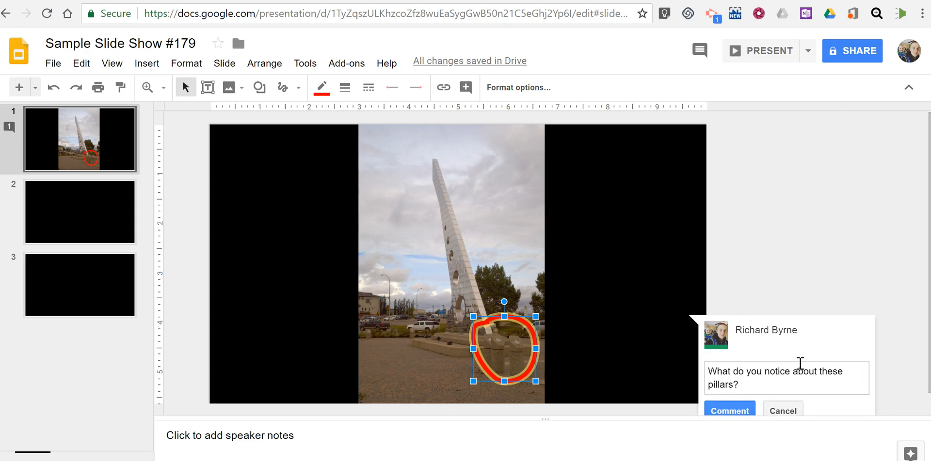
pyautogui.click(728, 411)
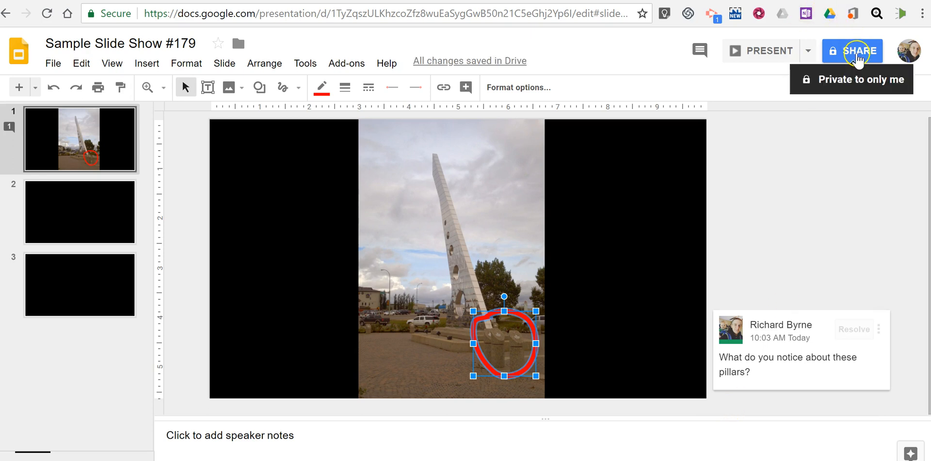
# - Set link sharing so anyone with the link can comment, then close the Share dialog
pyautogui.click(859, 51)
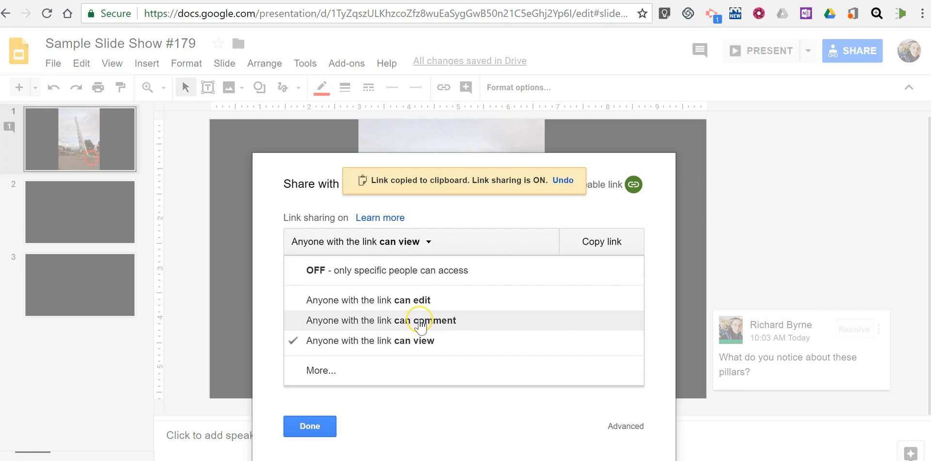
pyautogui.click(380, 321)
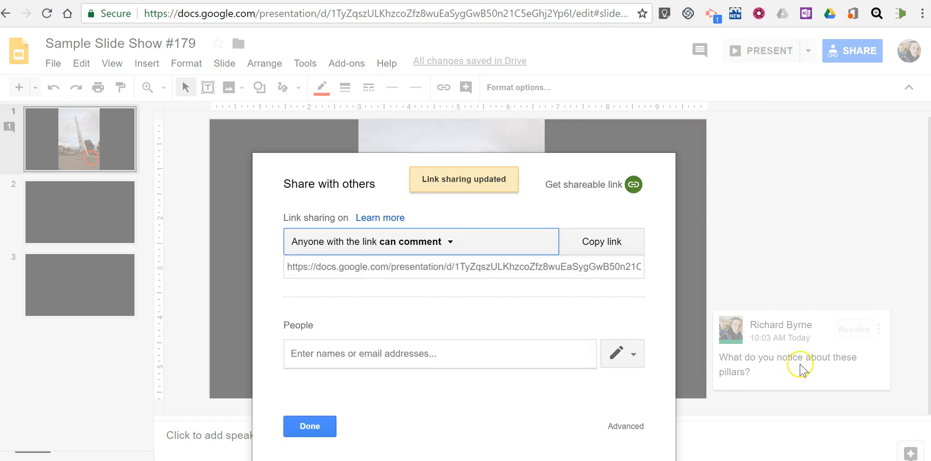
pyautogui.click(309, 427)
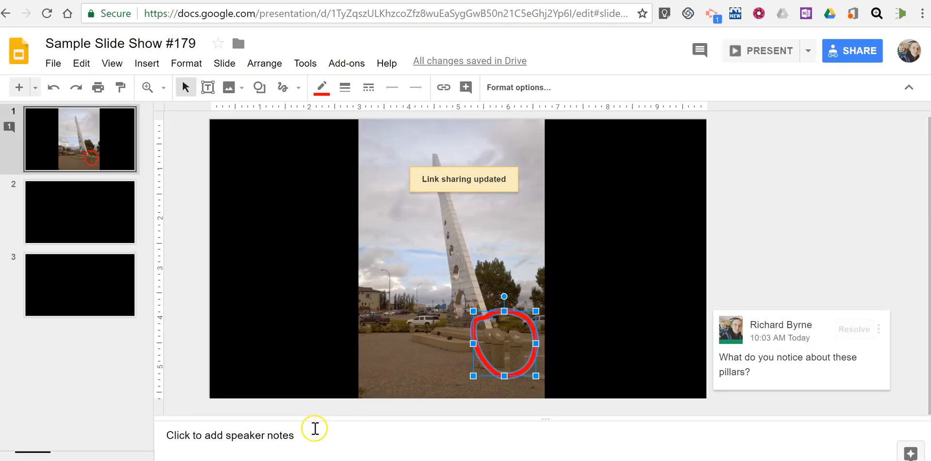
pyautogui.moveTo(570, 366)
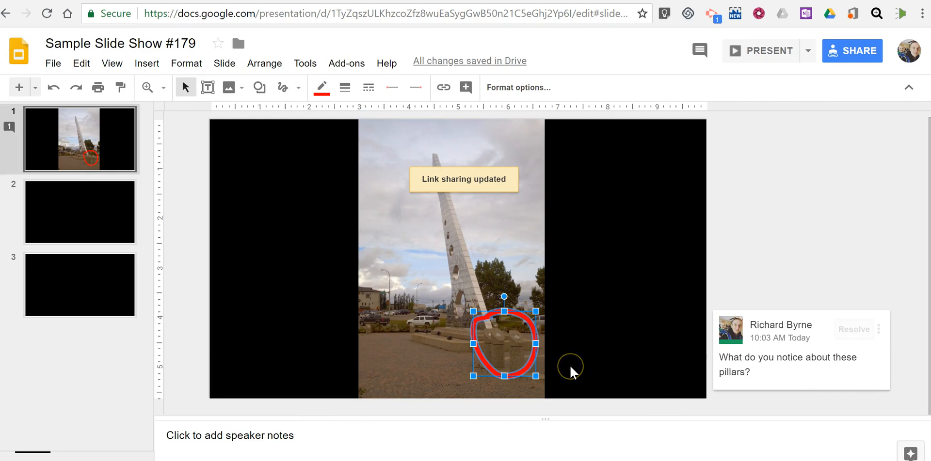